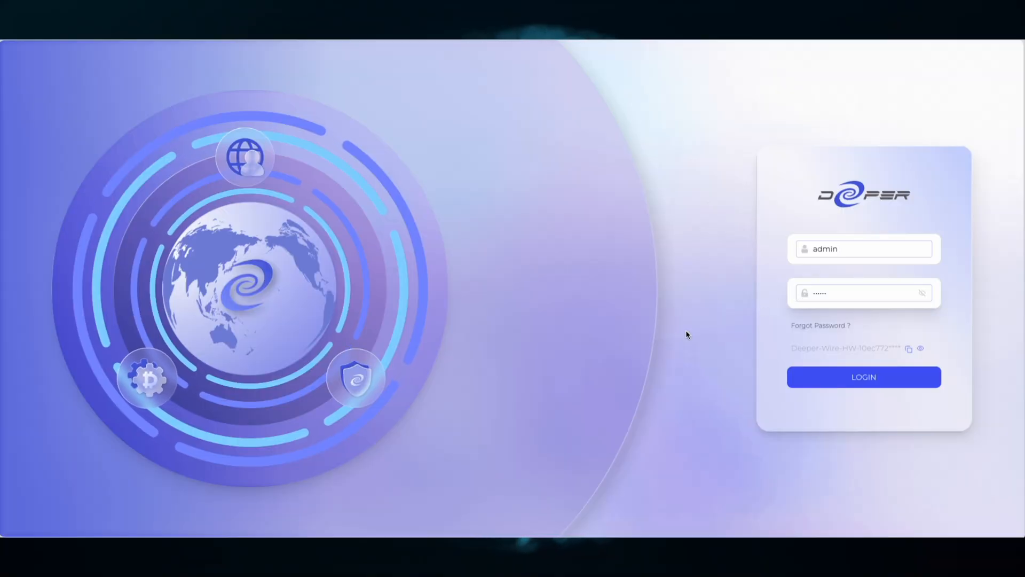
Log in as admin and expand the Device menu in the sidebar.
left_click(863, 377)
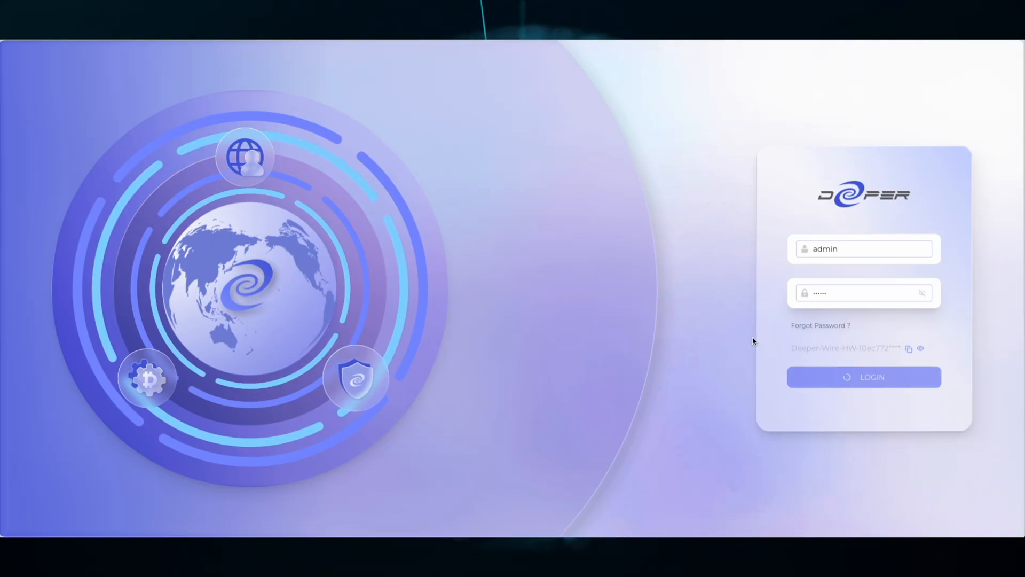
left_click(863, 377)
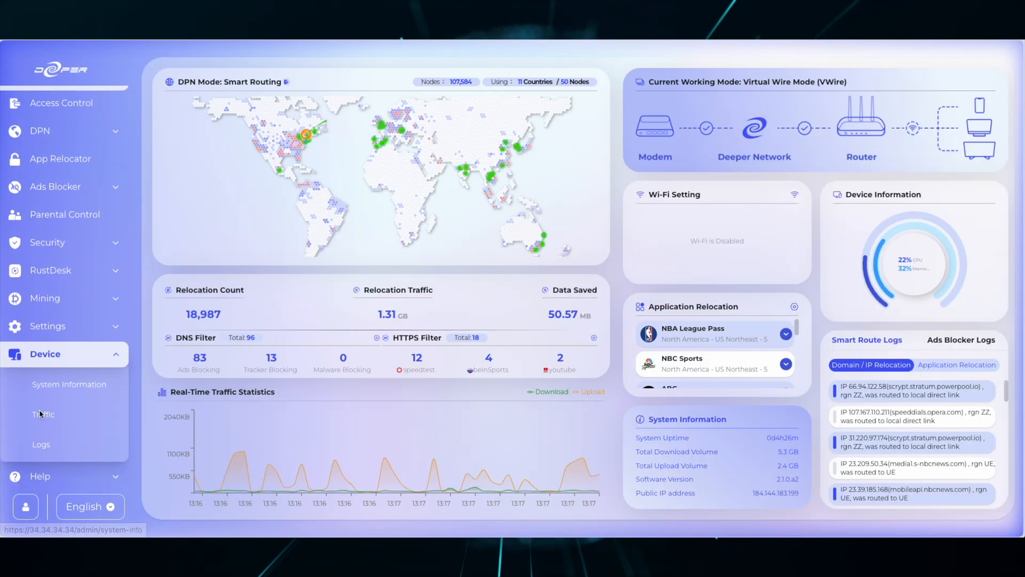
View Device Logs pages 100 and 98, then return to page 1 ready to search.
left_click(41, 444)
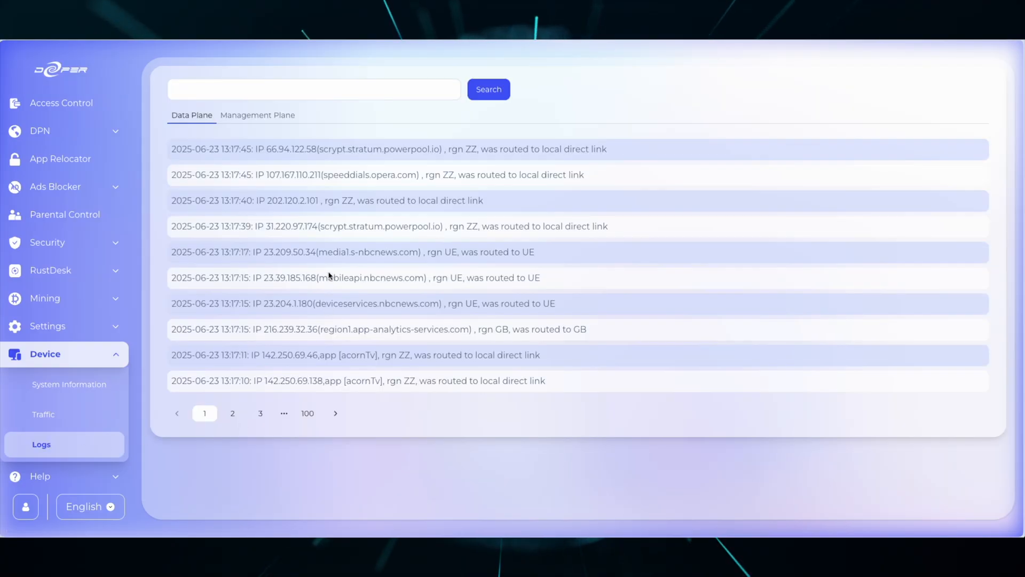
left_click(307, 412)
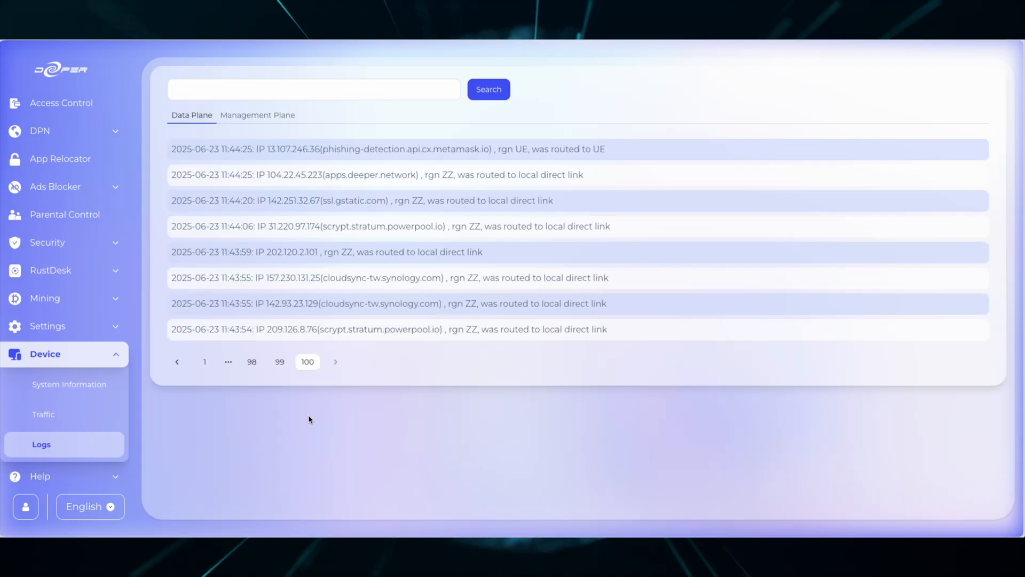
left_click(307, 412)
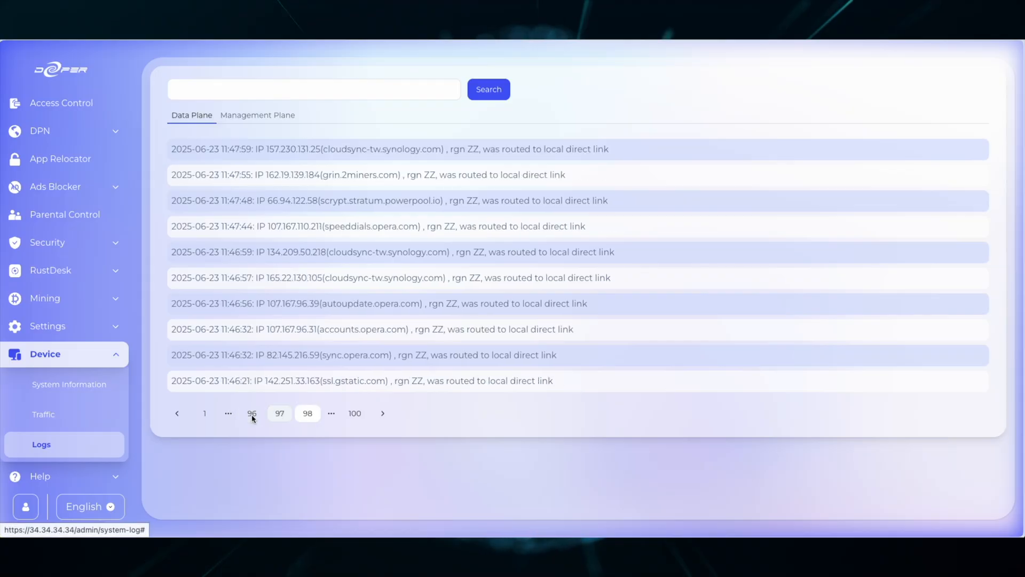
left_click(205, 412)
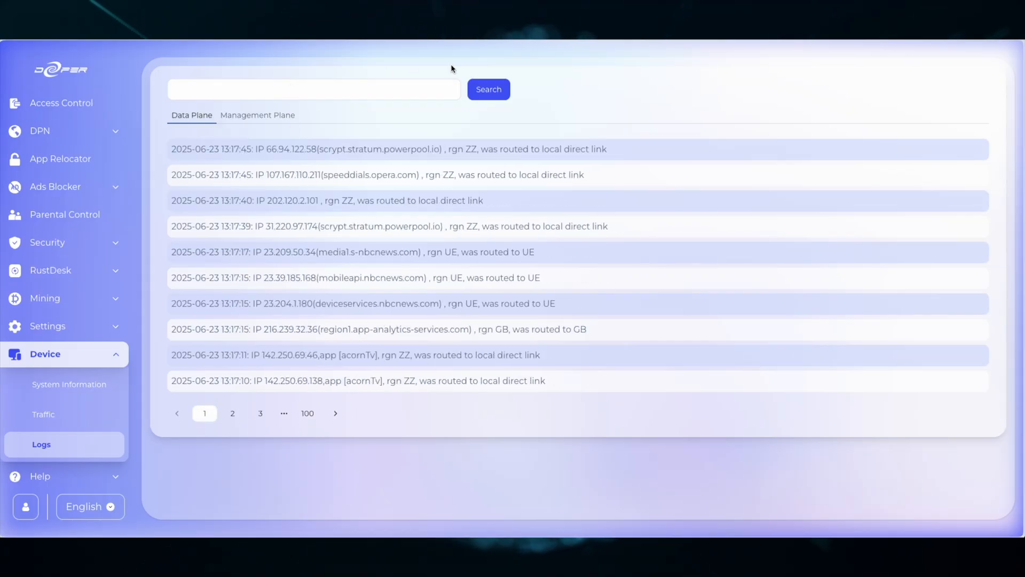
left_click(313, 89)
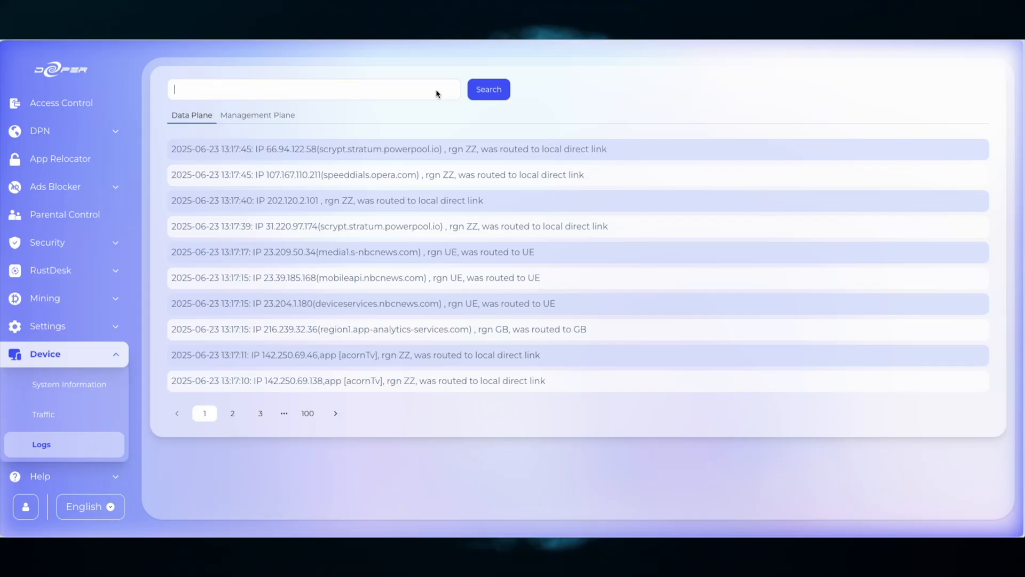
Search the device logs for 'block' to show only DNS ad-blocking entries.
type("block")
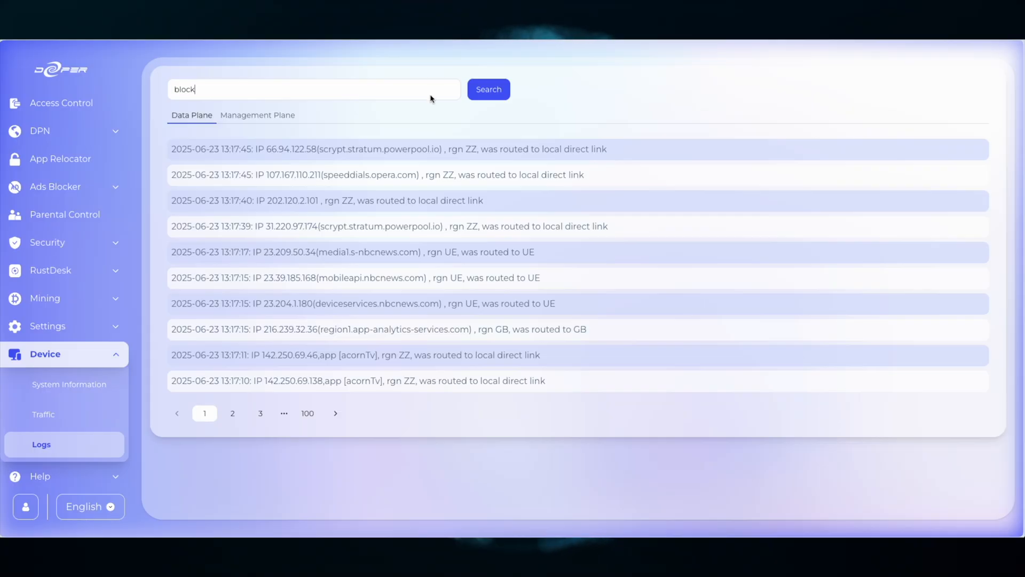
left_click(488, 88)
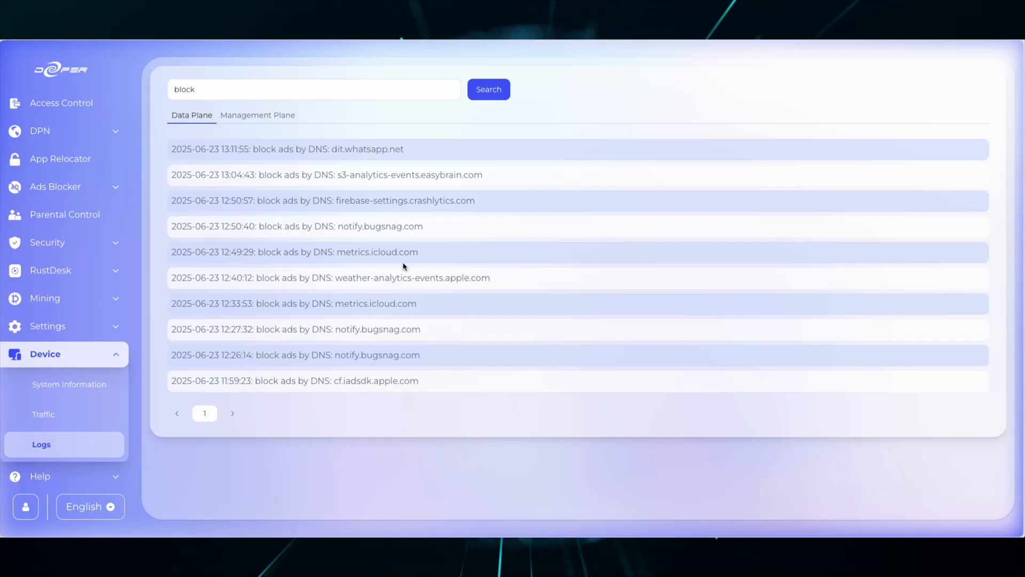
mouse_move(432, 260)
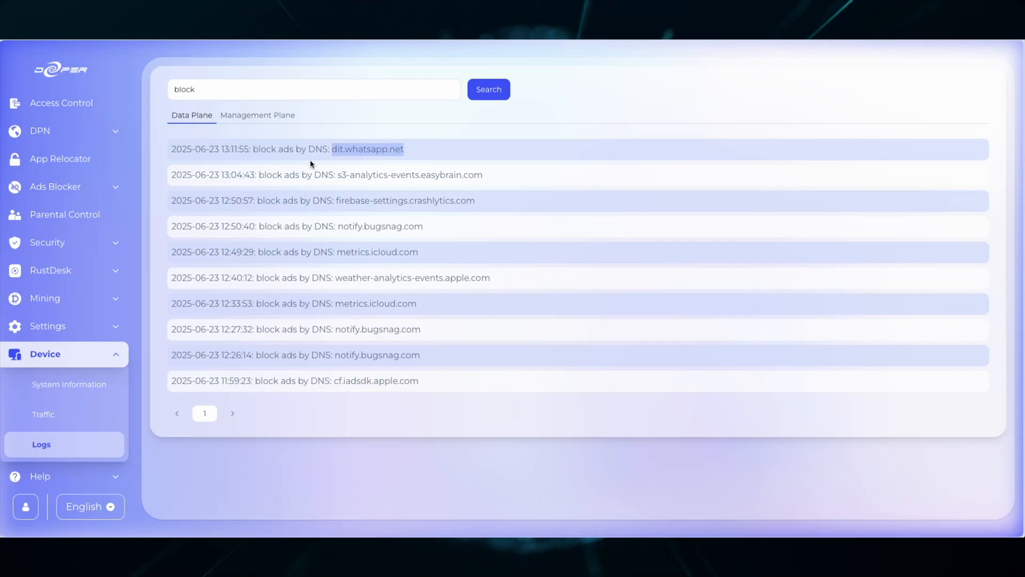
mouse_move(81, 234)
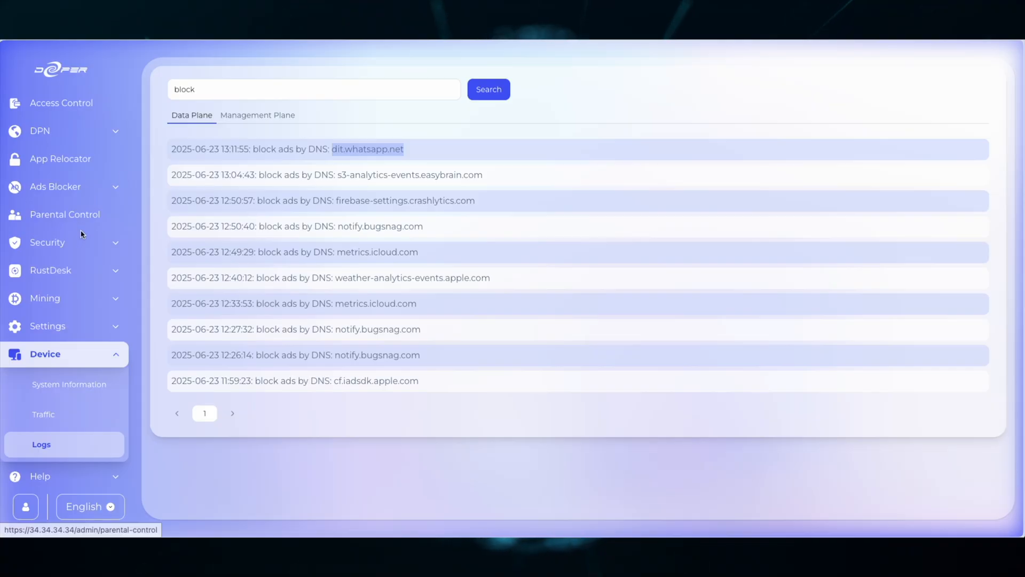
Enter dit.whatsapp.net as a whitelist domain in Custom DNS Rules, then return to Logs.
left_click(46, 243)
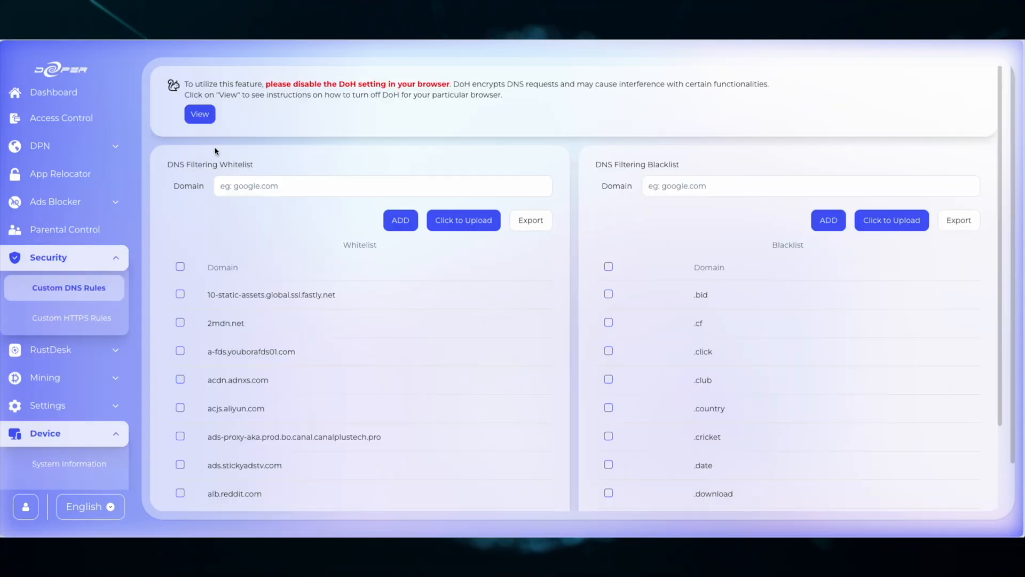
type("dit.whatsapp.net")
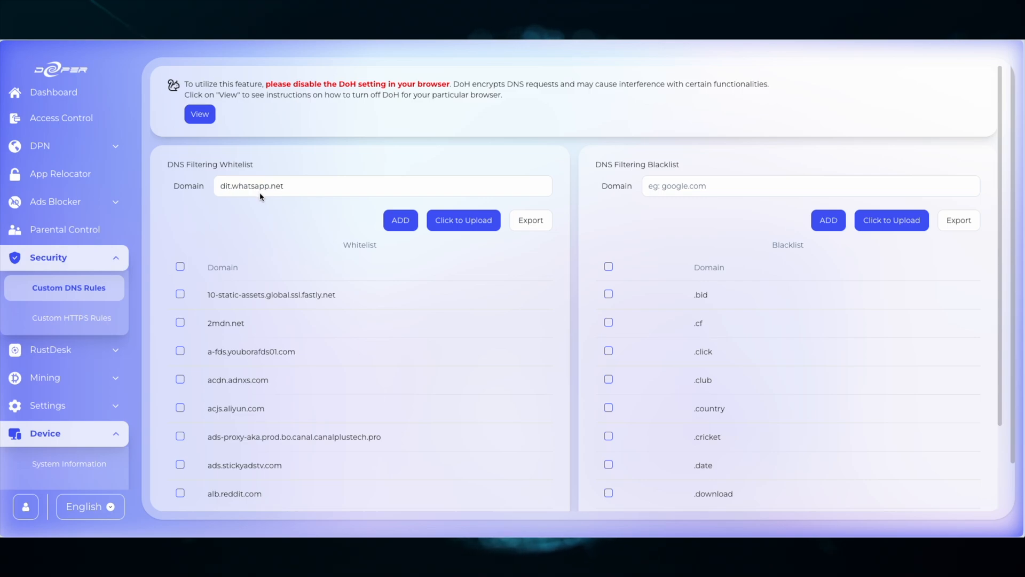
mouse_move(248, 191)
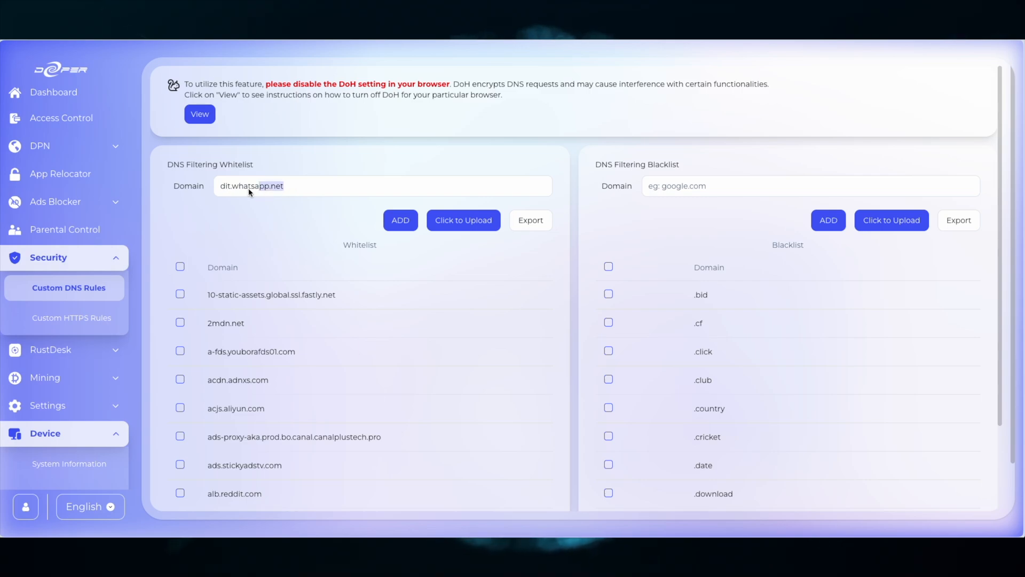
left_click(41, 445)
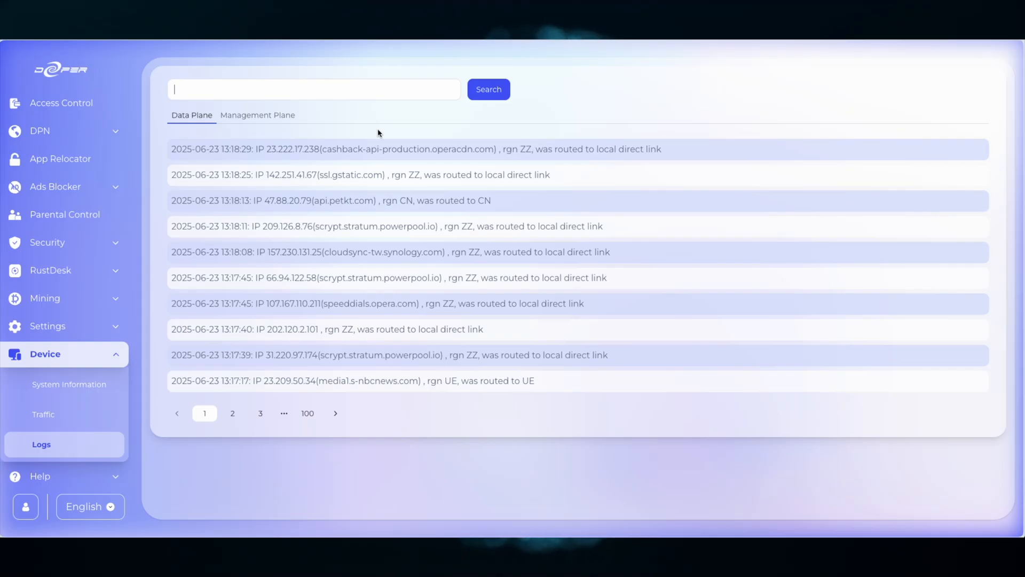
Search the logs for 'direc' and browse result pages 2 and 3.
type("direc")
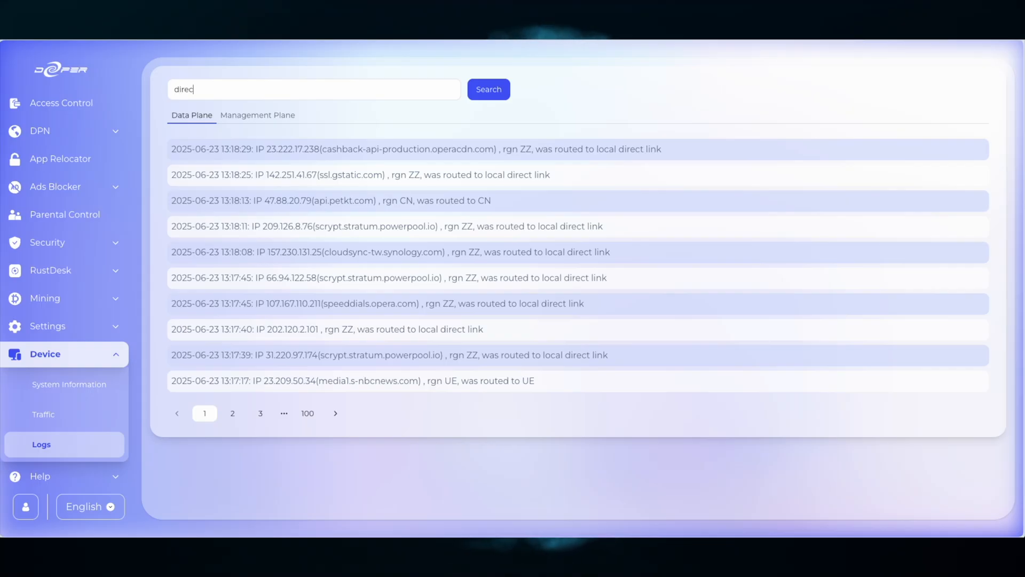
left_click(488, 89)
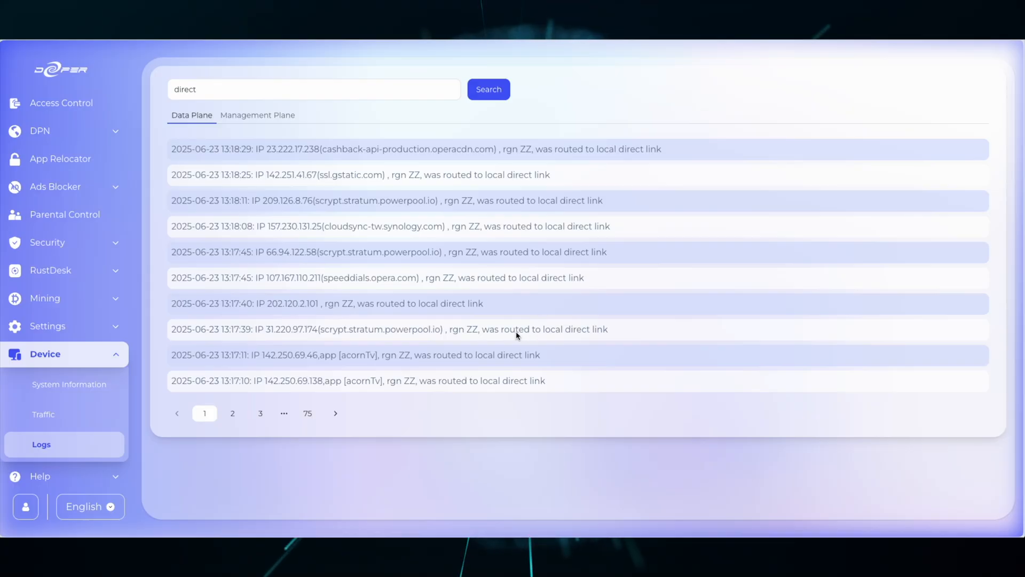
mouse_move(557, 321)
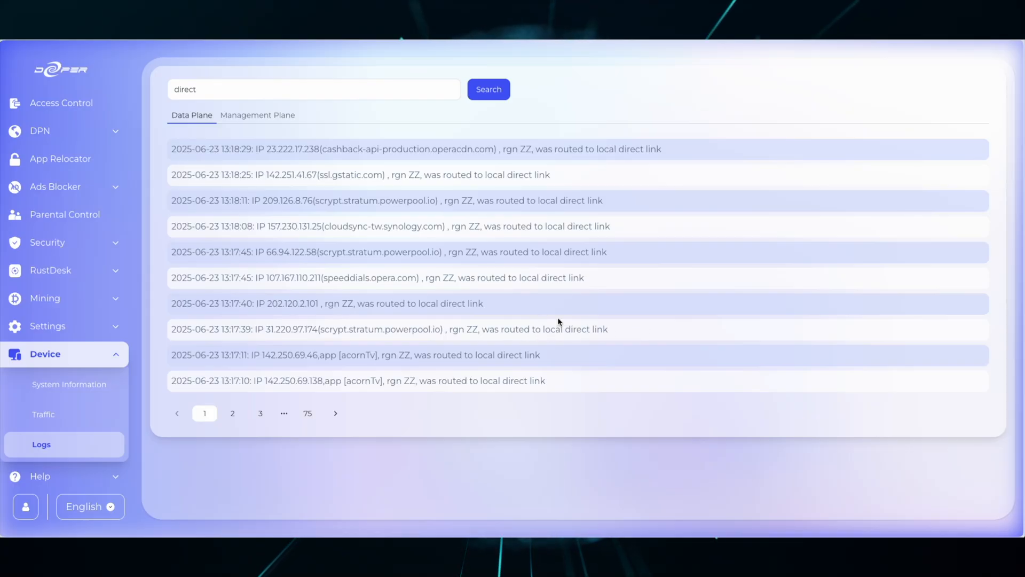
left_click(259, 412)
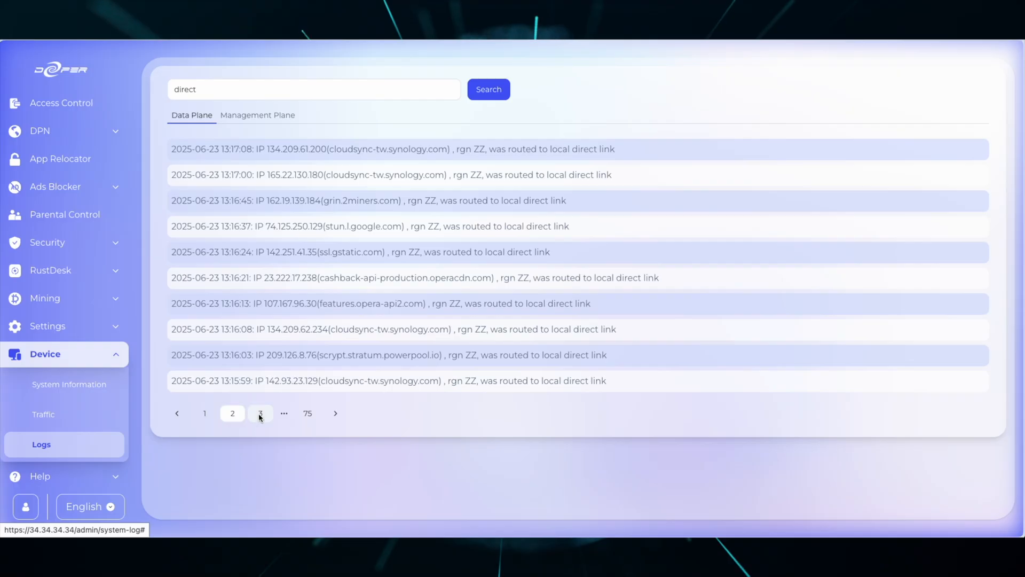
left_click(259, 412)
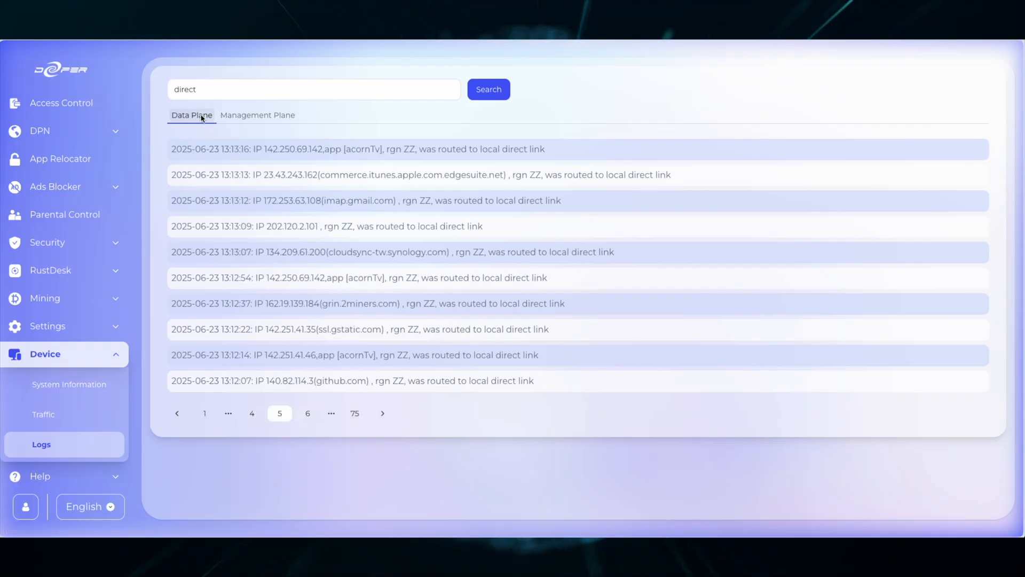
Clear the direct search so the full 100-page log list shows again.
left_click(314, 89)
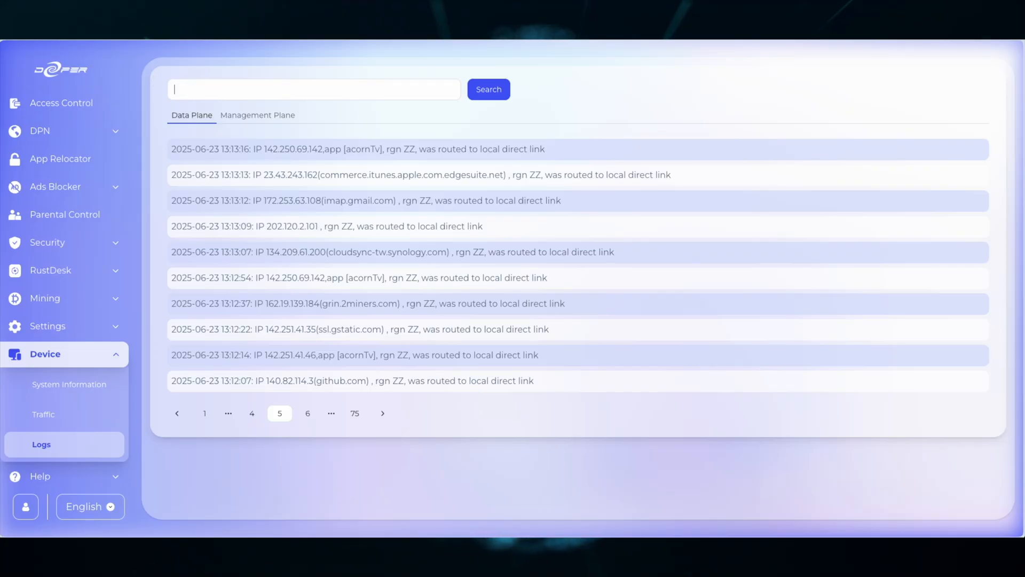
left_click(204, 412)
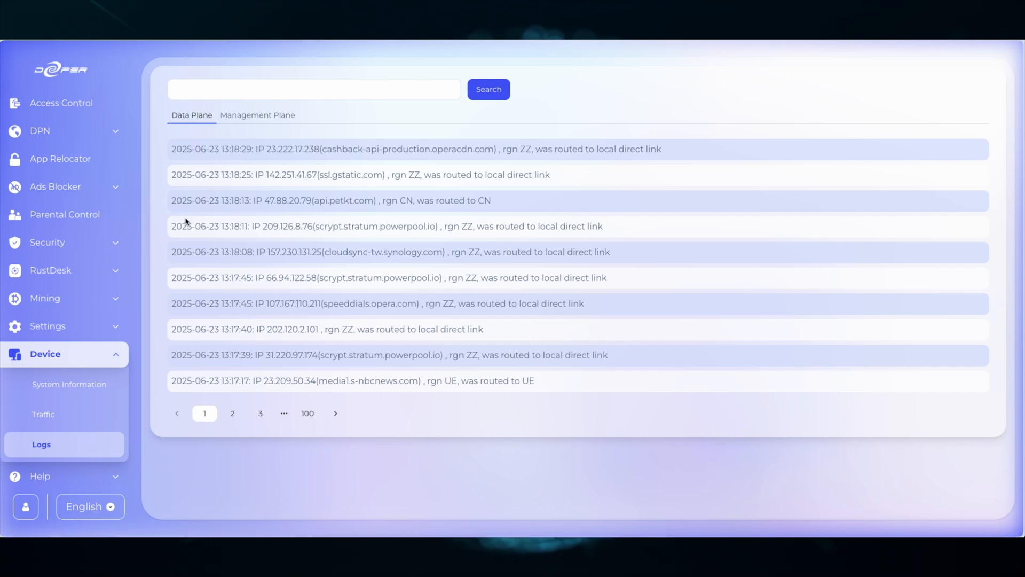
mouse_move(202, 98)
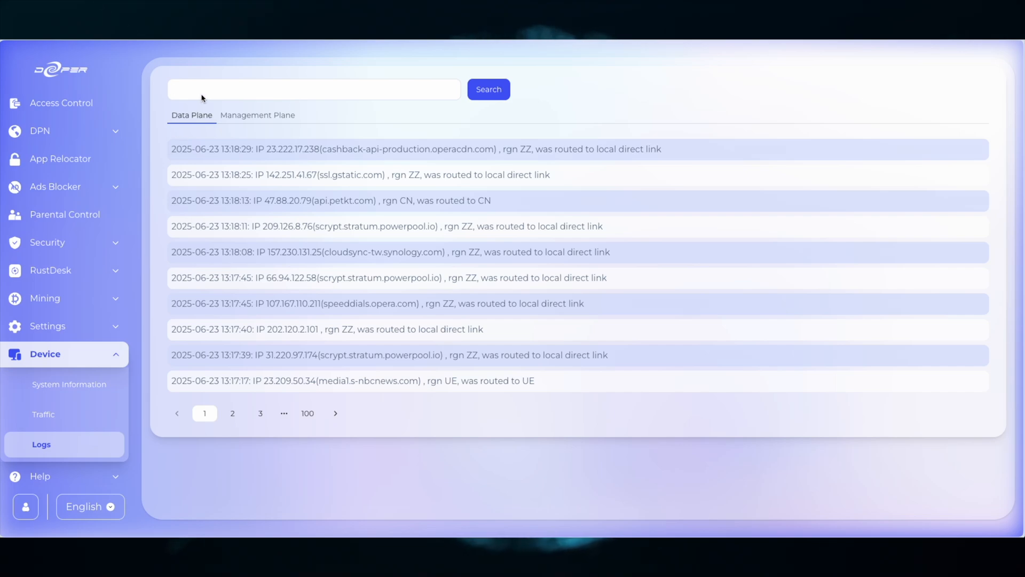
type("CN")
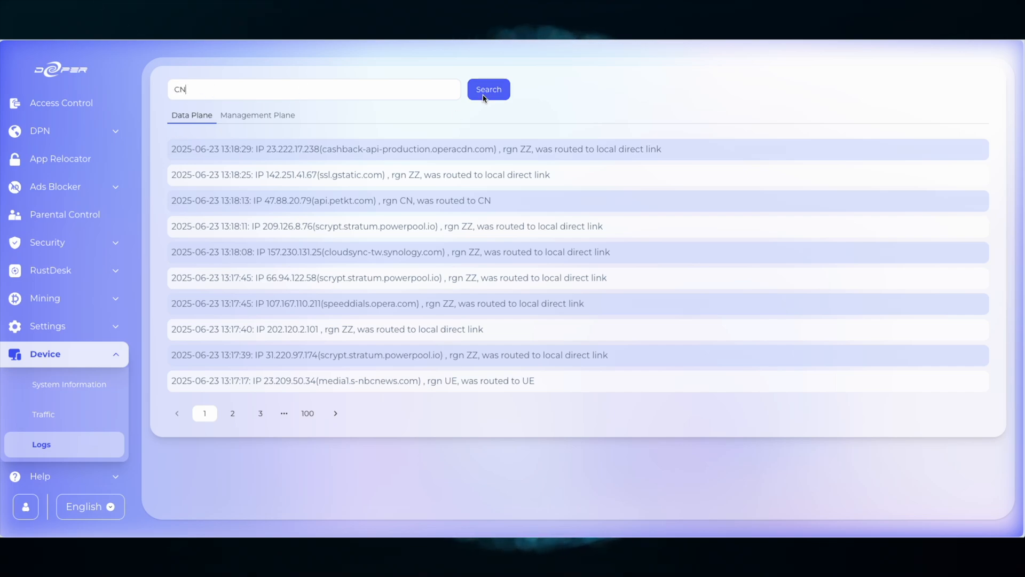
left_click(488, 88)
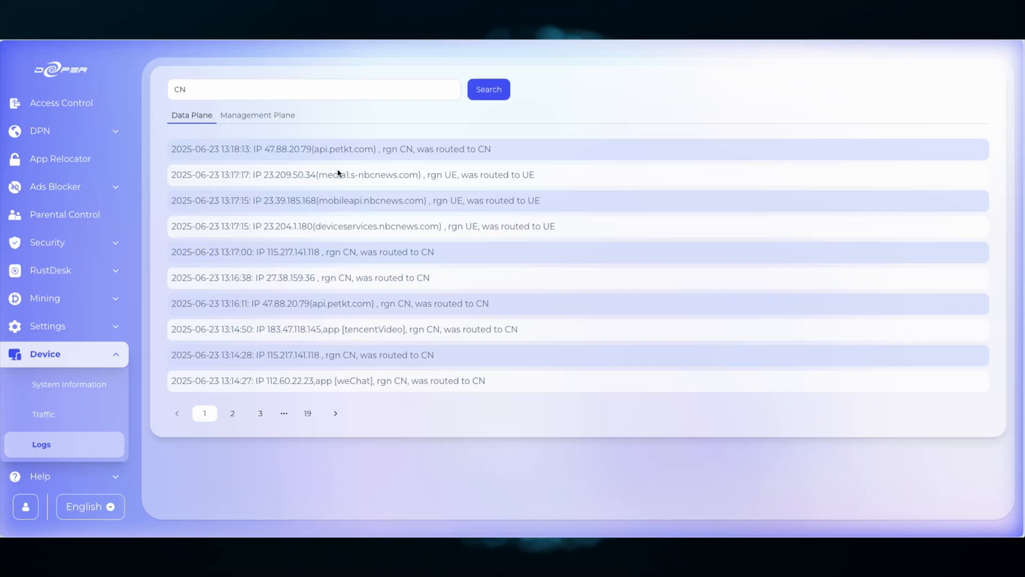
mouse_move(410, 174)
type("to ")
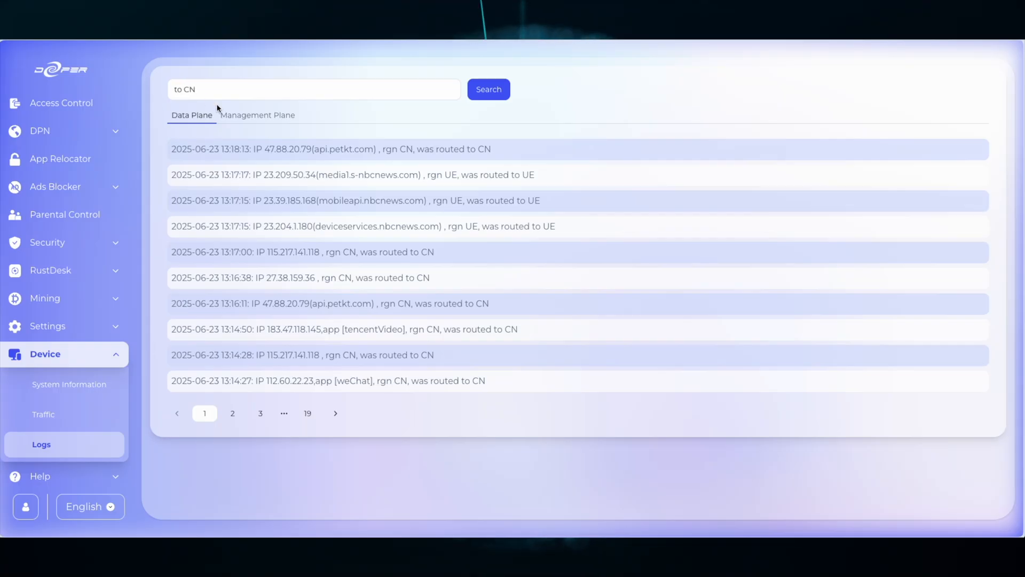
left_click(488, 89)
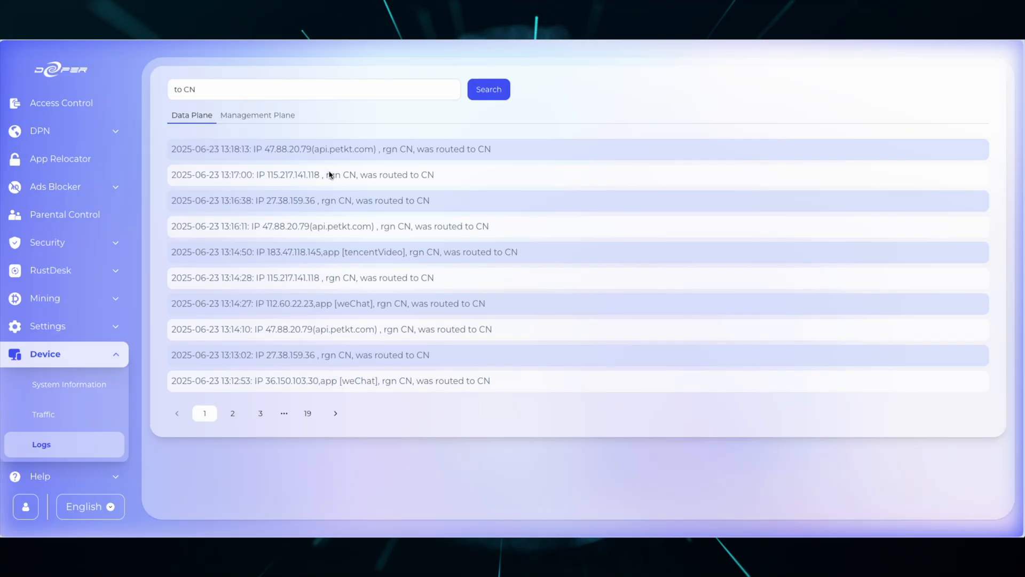
left_click(232, 412)
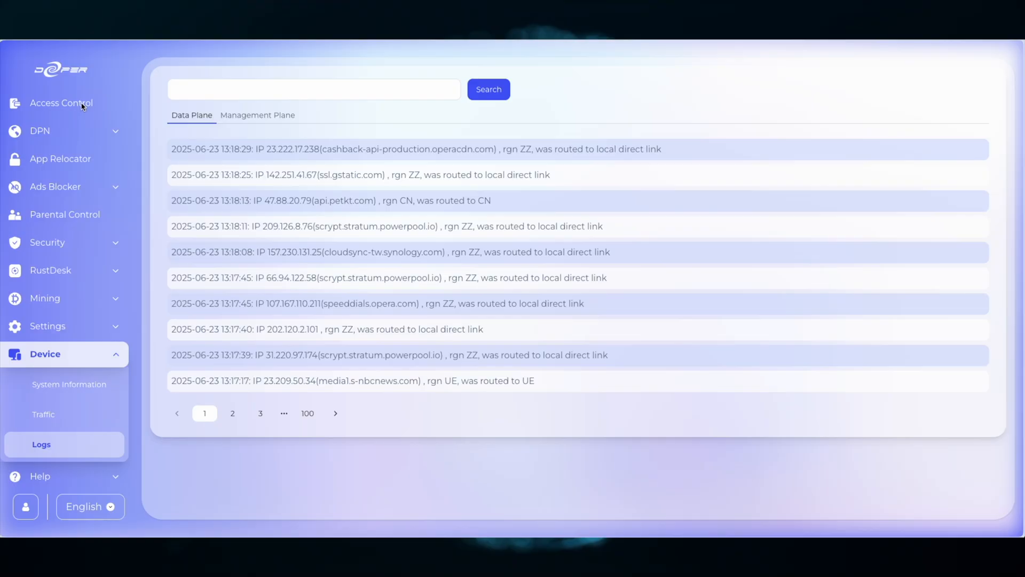
In Access Control, set 192.168.2.23 to full routing via 'North America - Mexico - 3'.
left_click(62, 103)
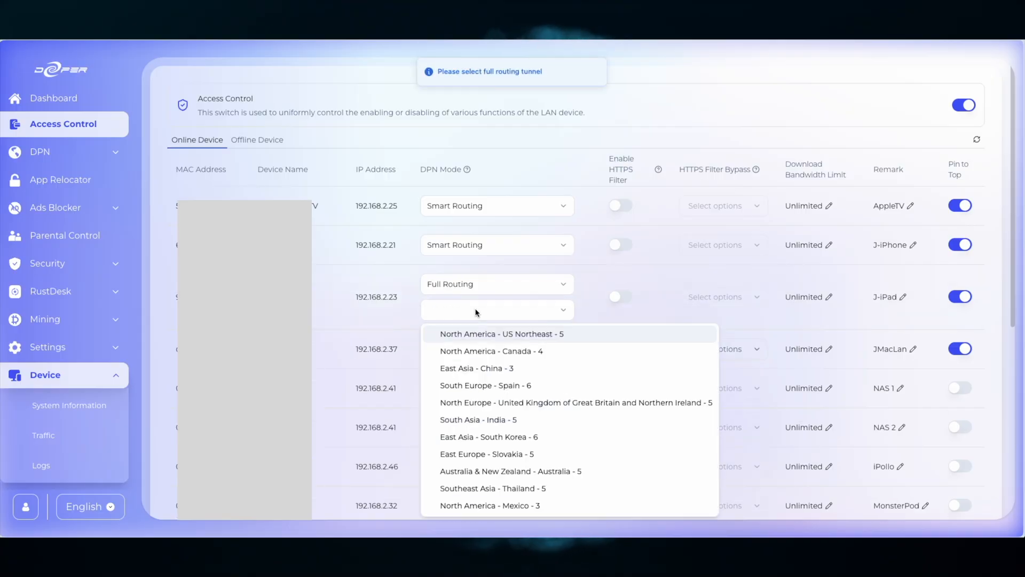
left_click(489, 505)
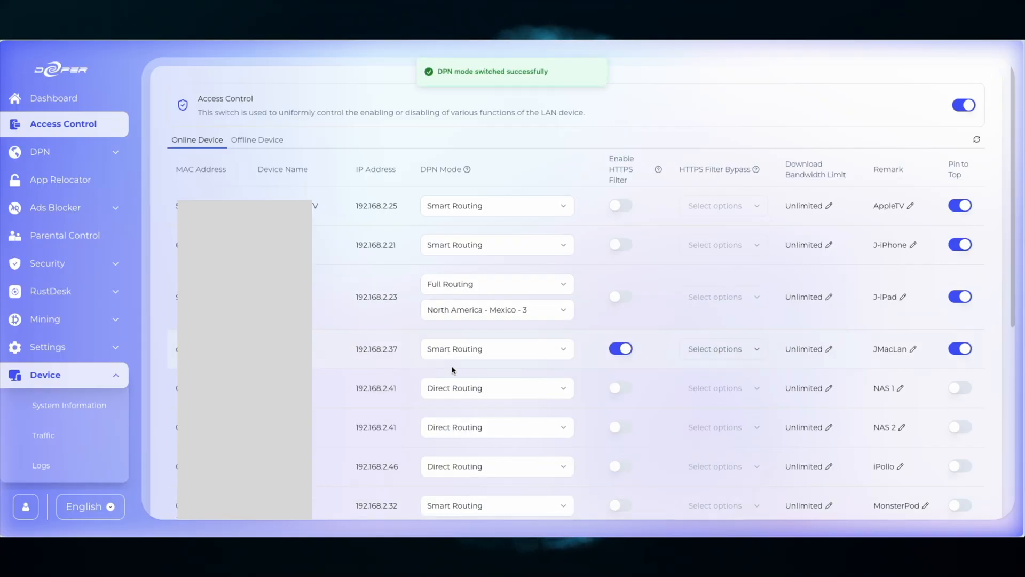
mouse_move(68, 404)
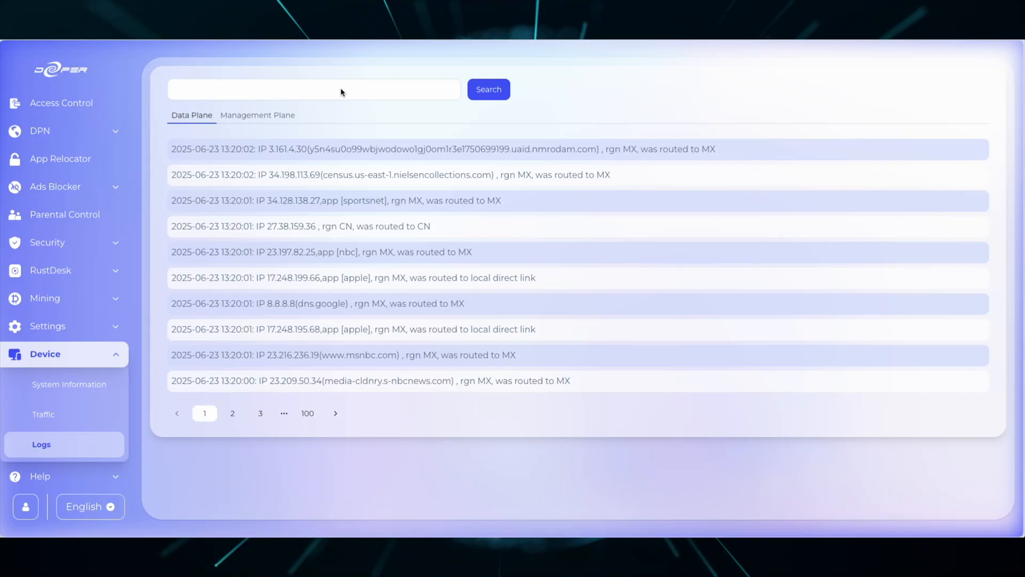
Search the logs for 'mx', view page 2 of MX-routed domains, and return to page 1.
type("mx")
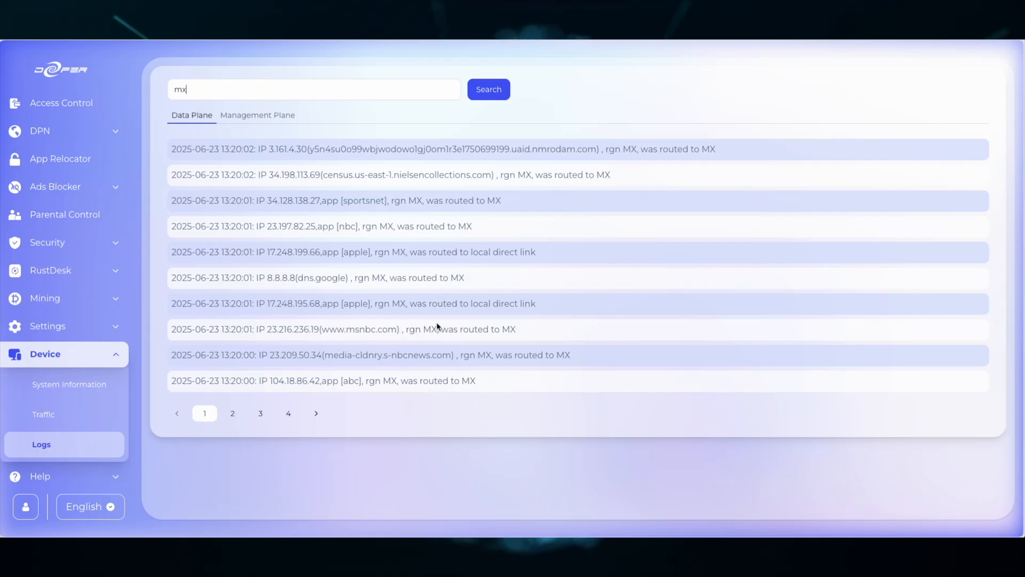
mouse_move(504, 156)
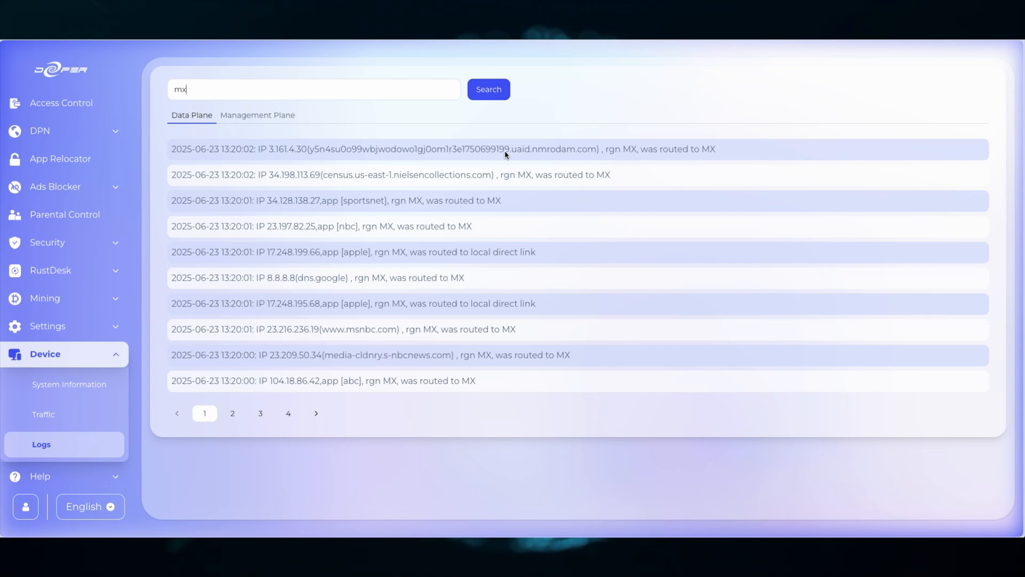
mouse_move(366, 361)
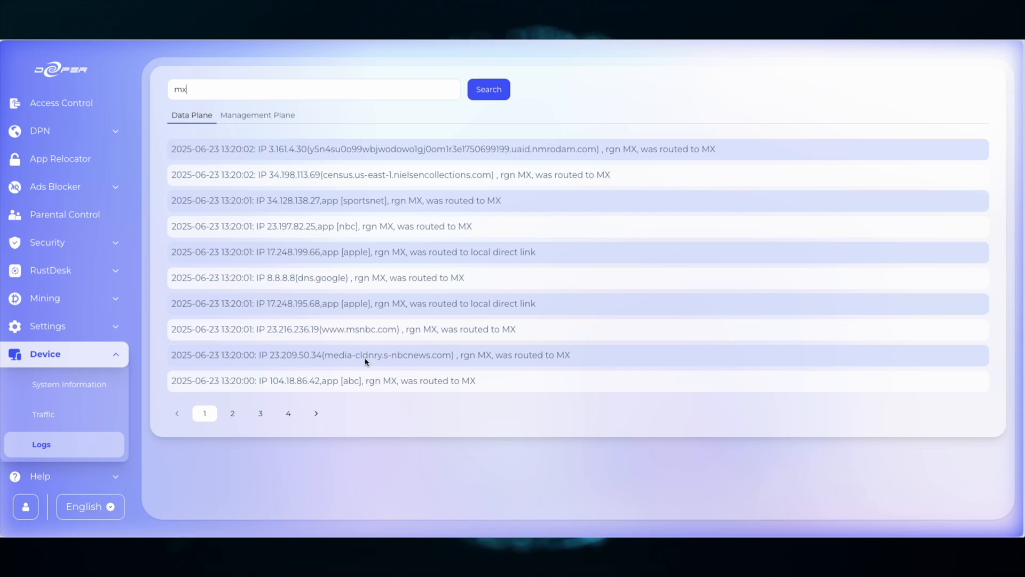
double_click(409, 354)
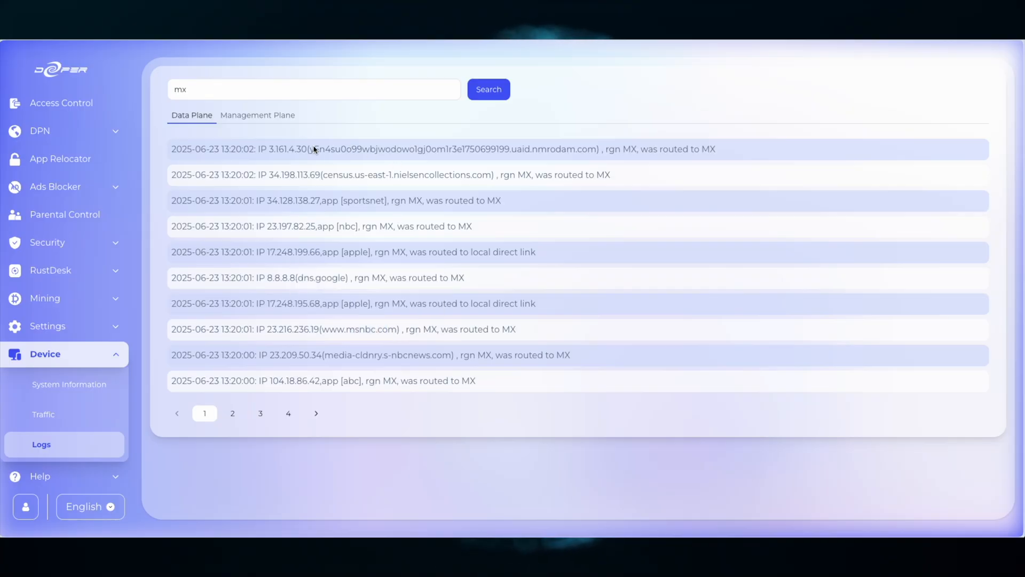
left_click_drag(311, 150, 594, 150)
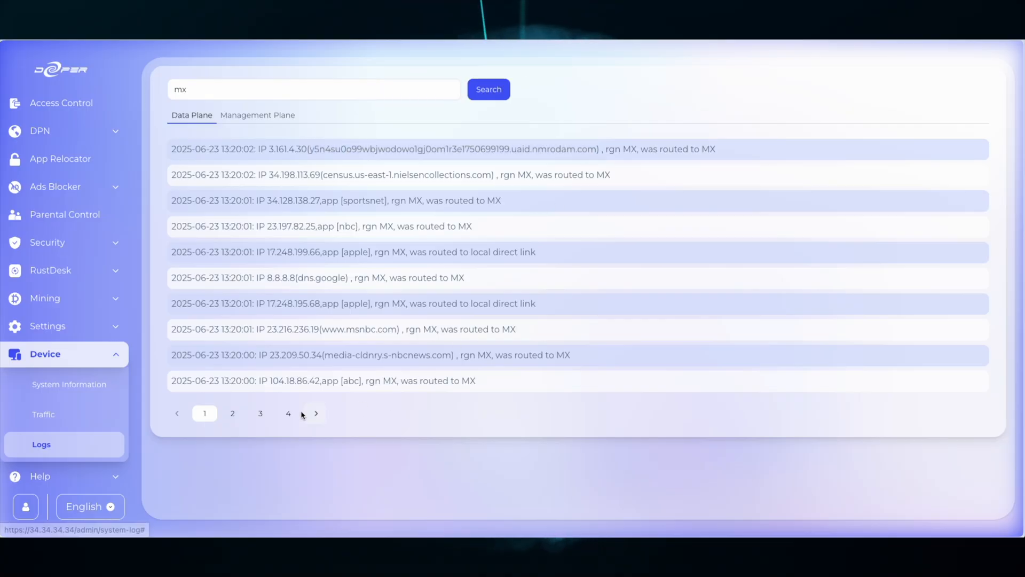
left_click(232, 412)
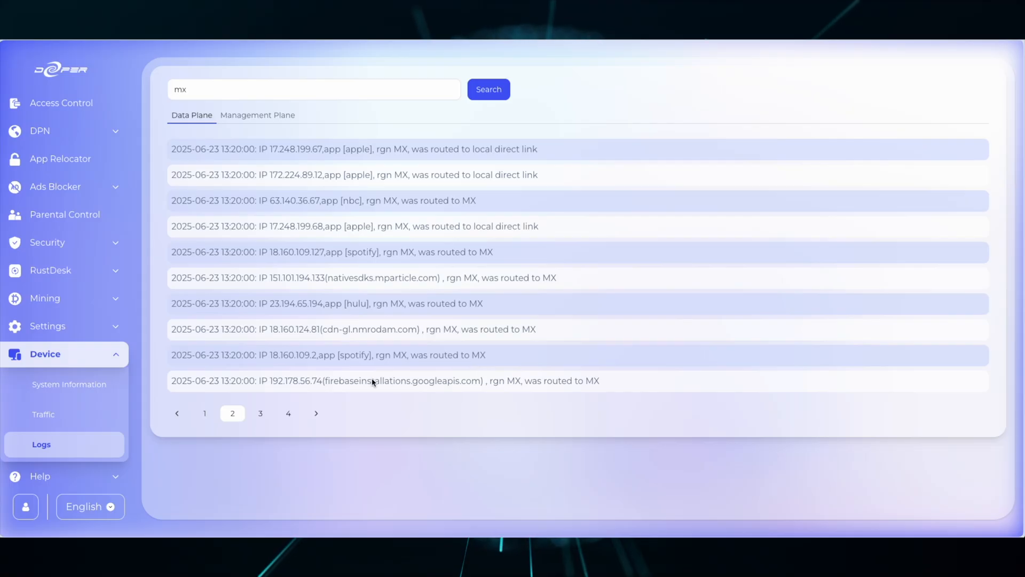
left_click(204, 412)
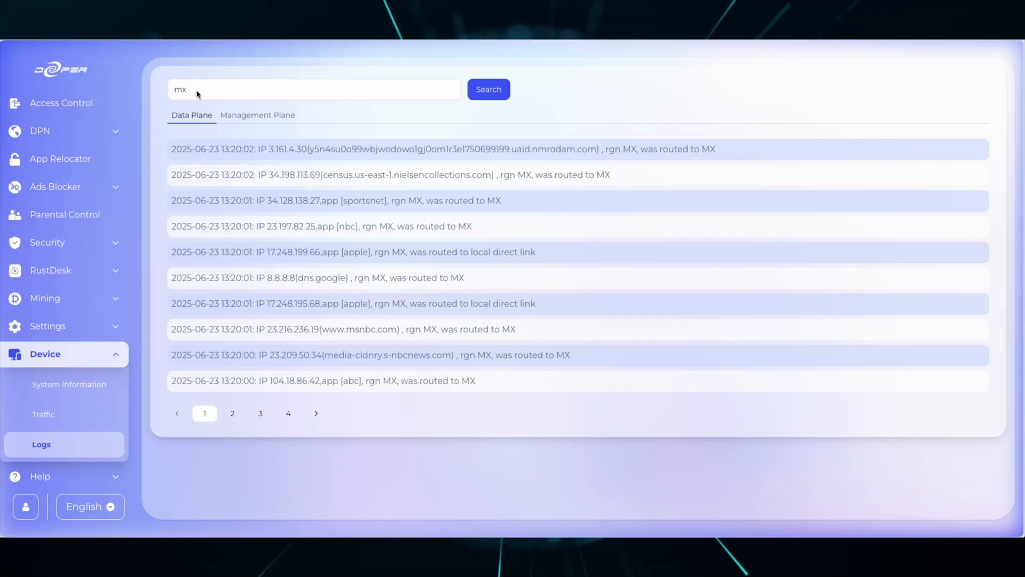